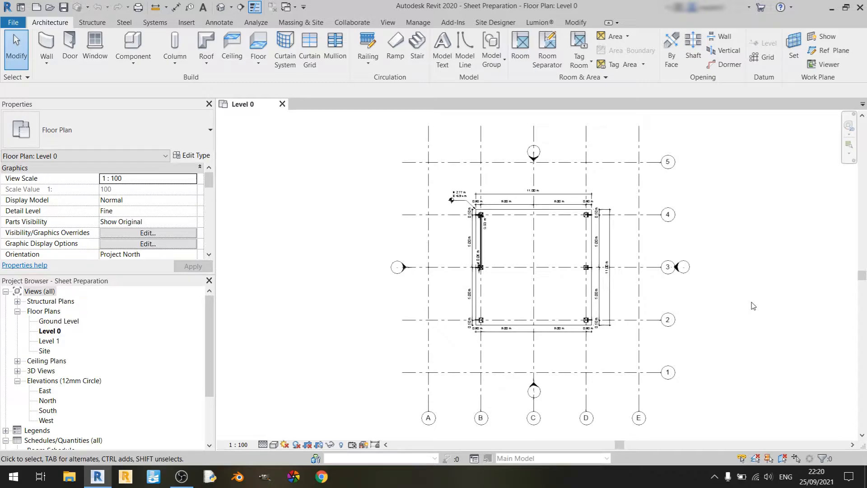
{"action": "mouse_move", "coordinate": [216, 356]}
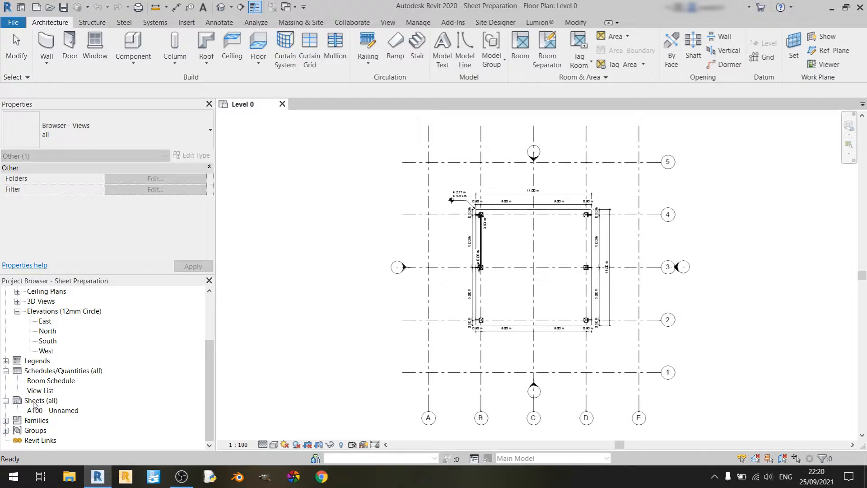
Step: Start a new sheet from the Sheets (all) context menu for the A1 metric title block
{"action": "right_click", "coordinate": [40, 401]}
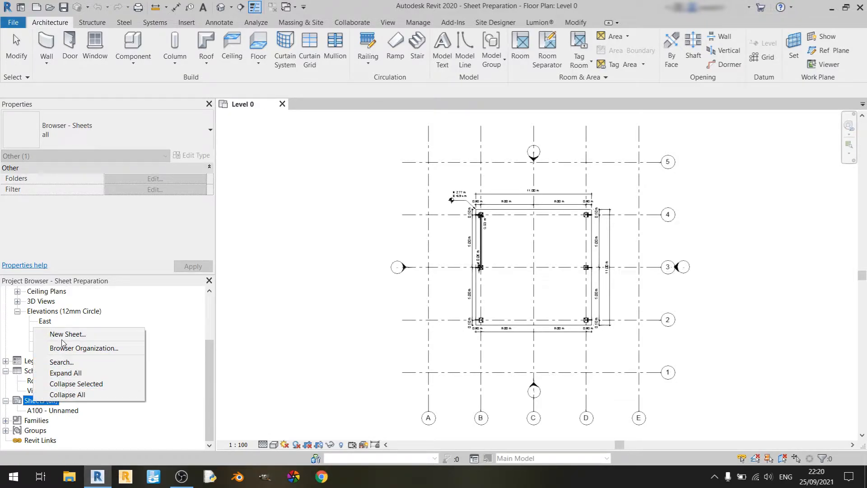
{"action": "left_click", "coordinate": [67, 334]}
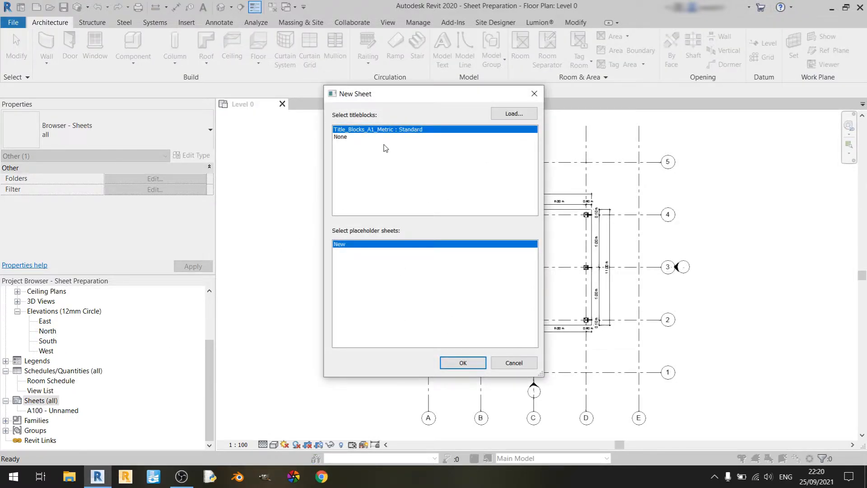
{"action": "mouse_move", "coordinate": [375, 138]}
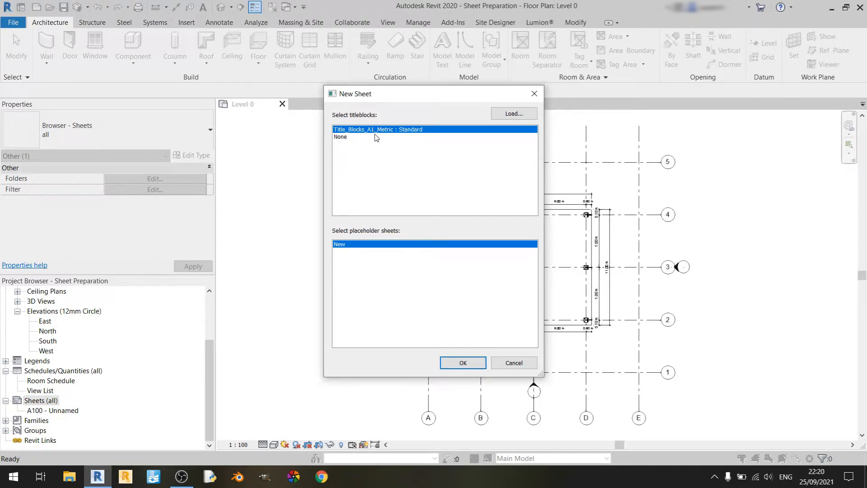
{"action": "mouse_move", "coordinate": [408, 137]}
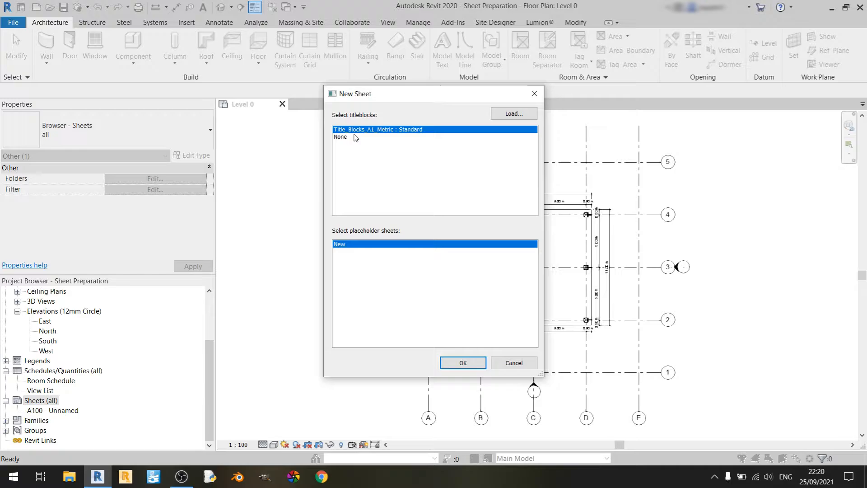
{"action": "mouse_move", "coordinate": [438, 287]}
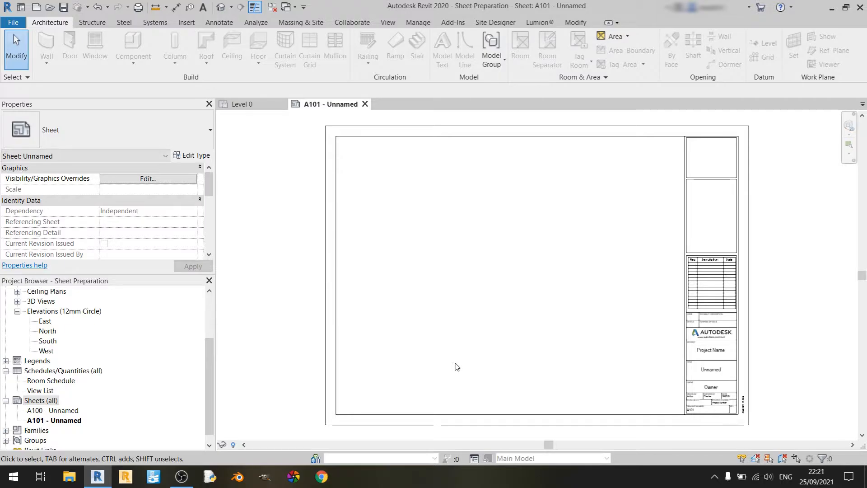
{"action": "mouse_move", "coordinate": [318, 108]}
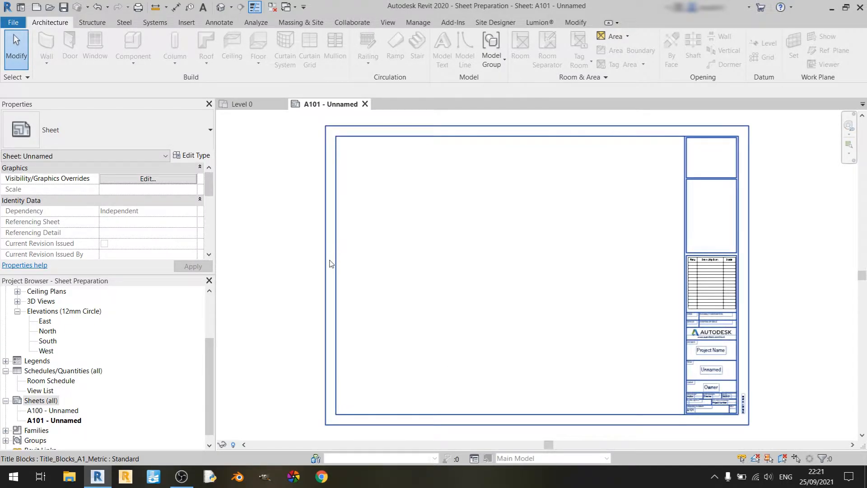
Step: Create sheet A102 from the View tab's Sheet command with Title_Blocks_A1_Metric : Standard
{"action": "left_click", "coordinate": [308, 264]}
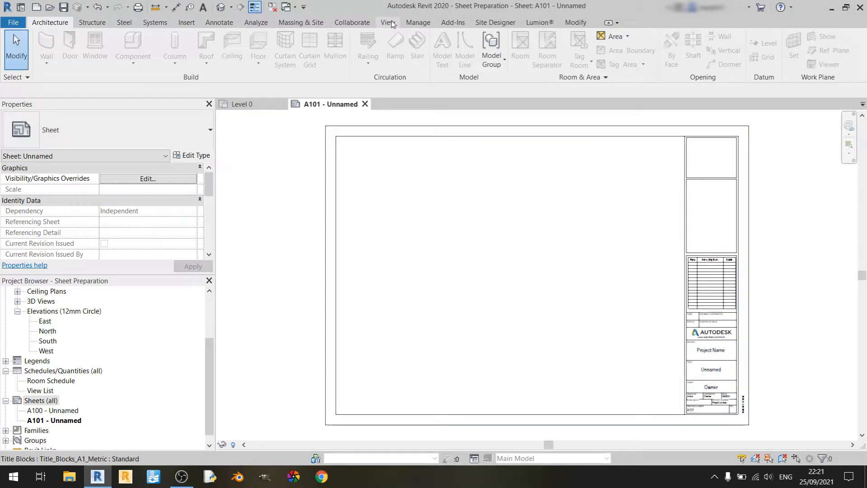
{"action": "left_click", "coordinate": [388, 22]}
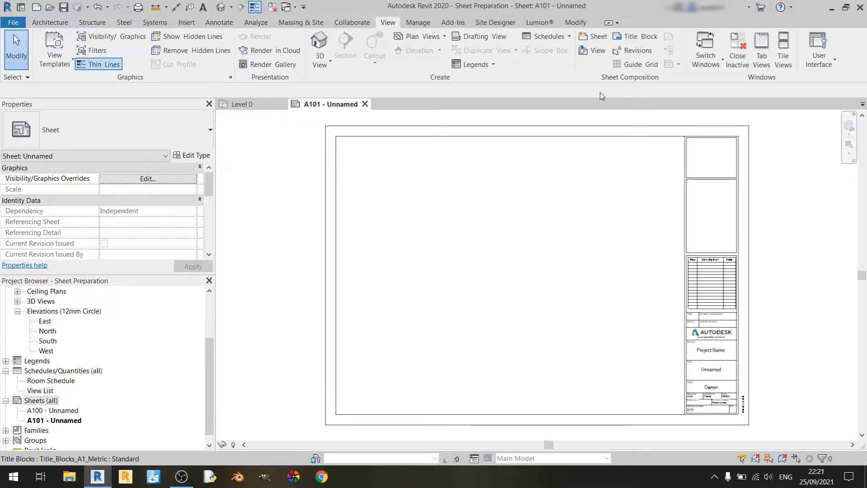
{"action": "left_click", "coordinate": [597, 36]}
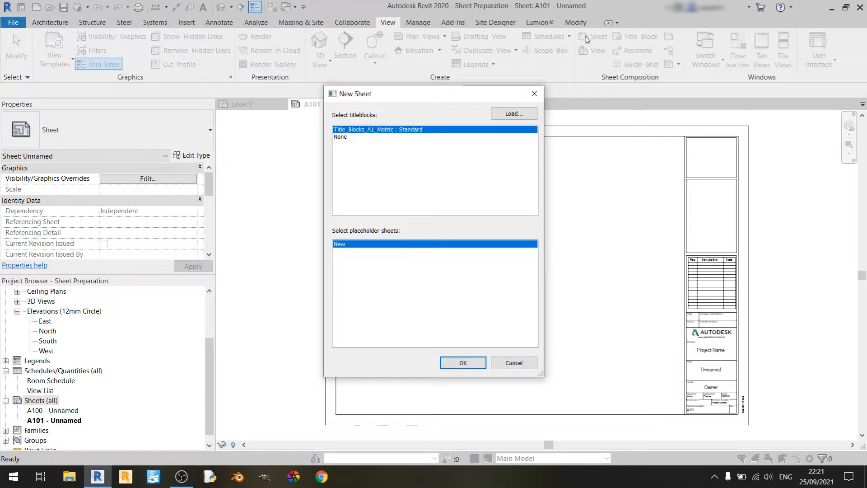
{"action": "mouse_move", "coordinate": [365, 232]}
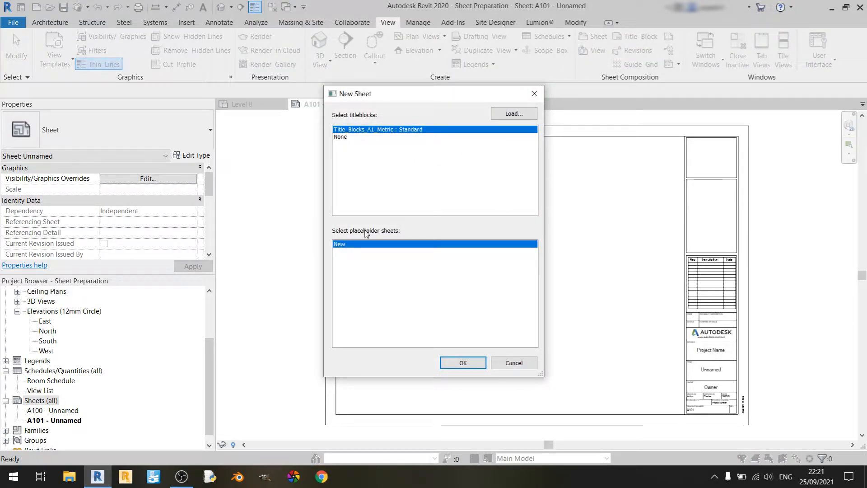
{"action": "mouse_move", "coordinate": [532, 189]}
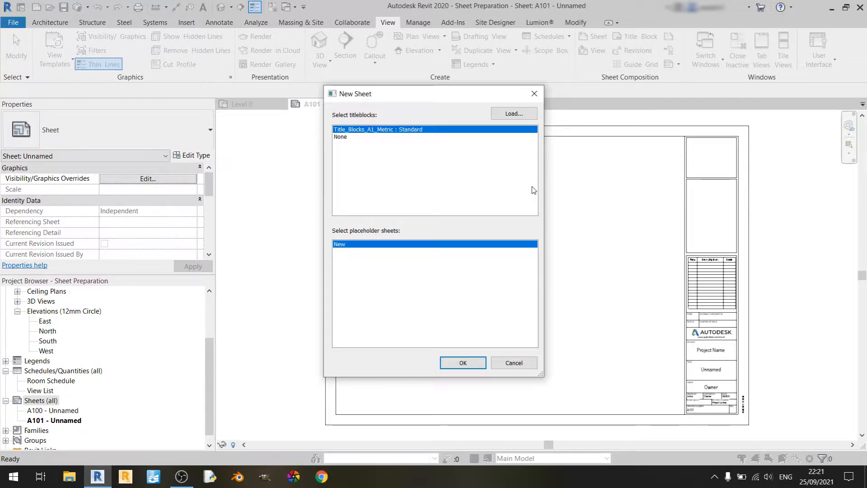
{"action": "mouse_move", "coordinate": [427, 137]}
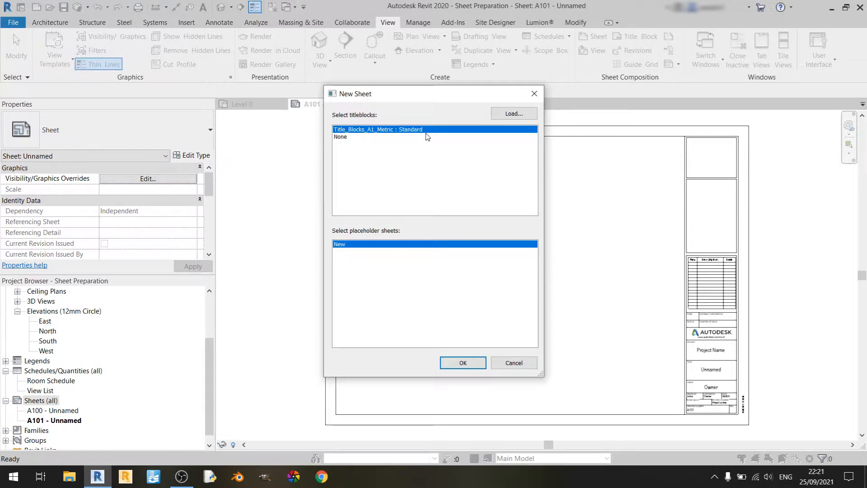
{"action": "left_click", "coordinate": [462, 362]}
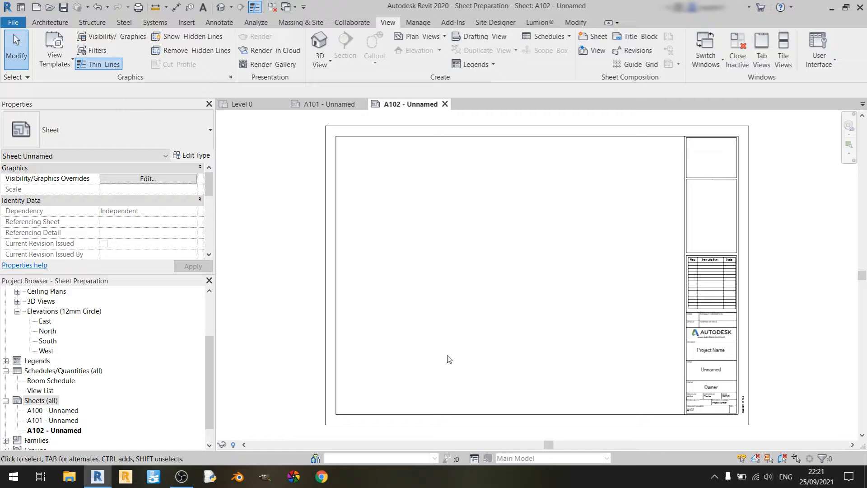
{"action": "mouse_move", "coordinate": [406, 308]}
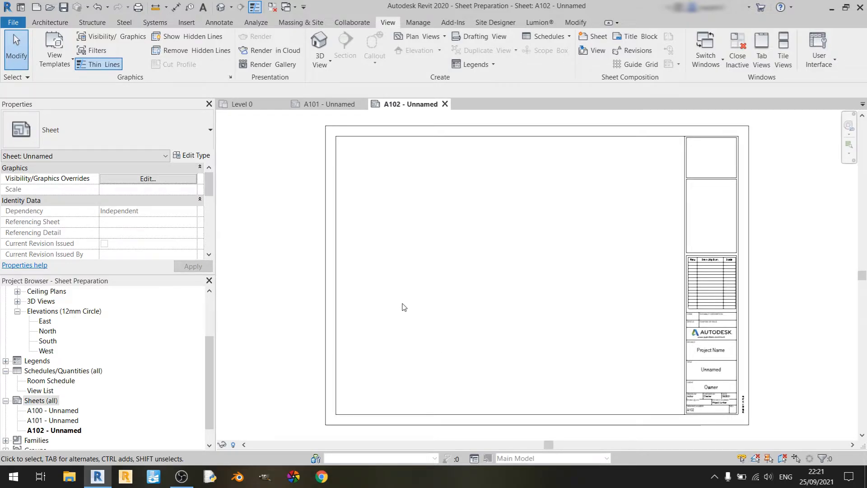
{"action": "mouse_move", "coordinate": [403, 232]}
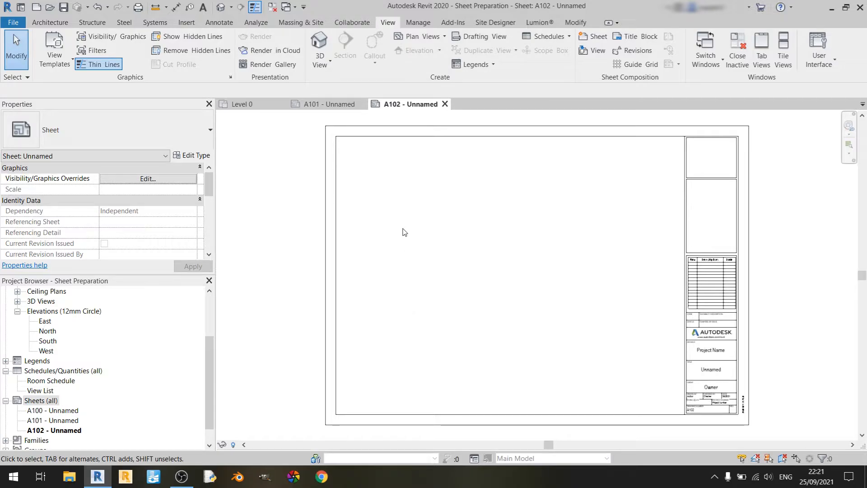
{"action": "right_click", "coordinate": [40, 400]}
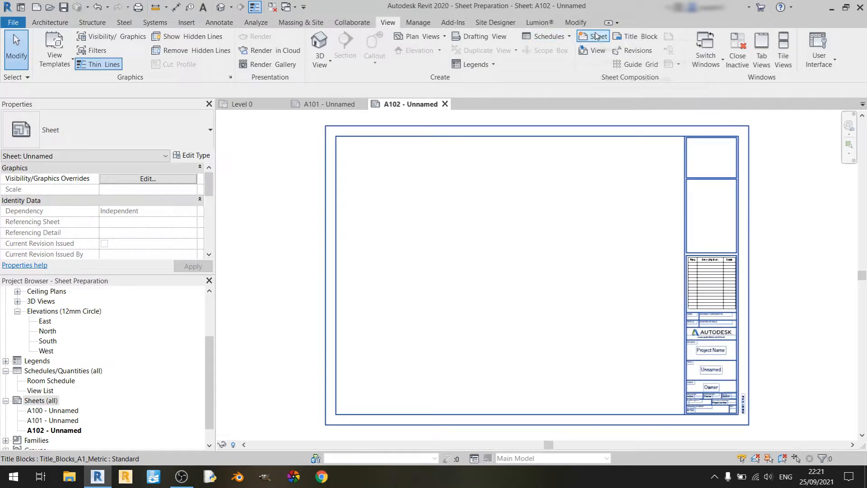
{"action": "mouse_move", "coordinate": [596, 36]}
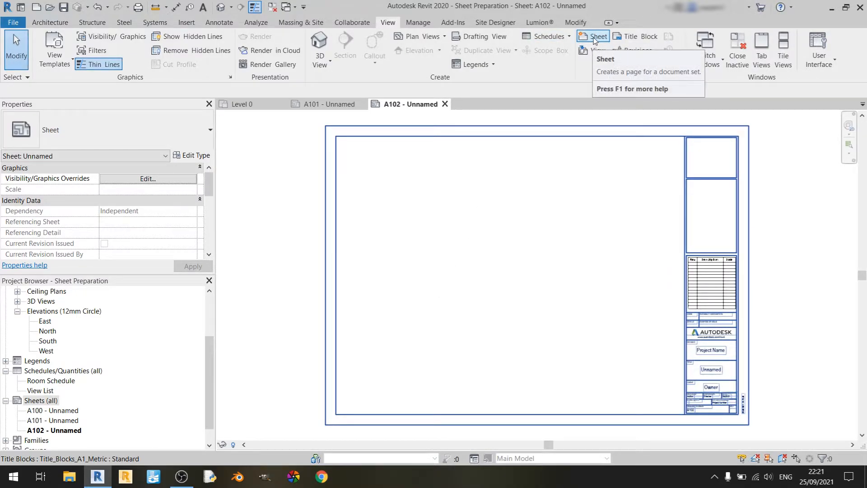
{"action": "mouse_move", "coordinate": [596, 36]}
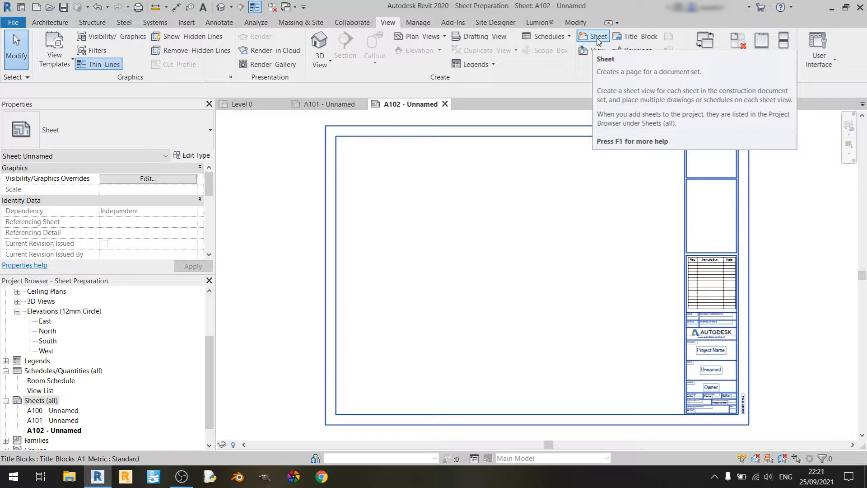
{"action": "mouse_move", "coordinate": [288, 211]}
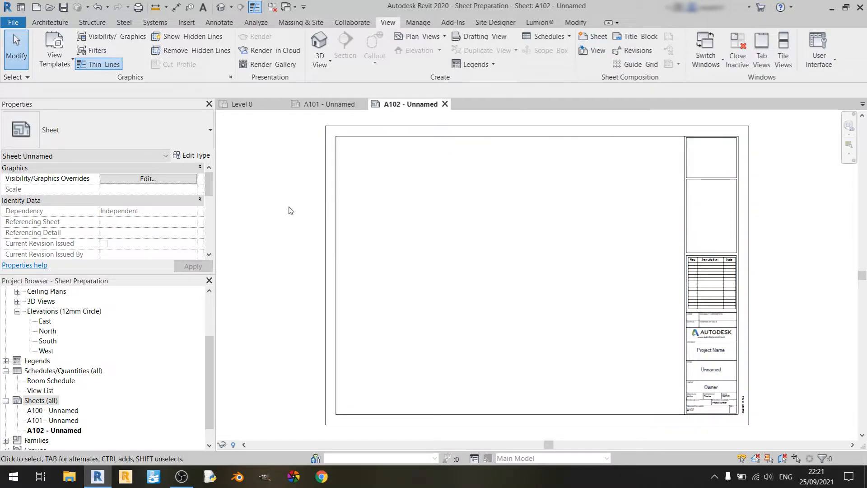
{"action": "mouse_move", "coordinate": [45, 415]}
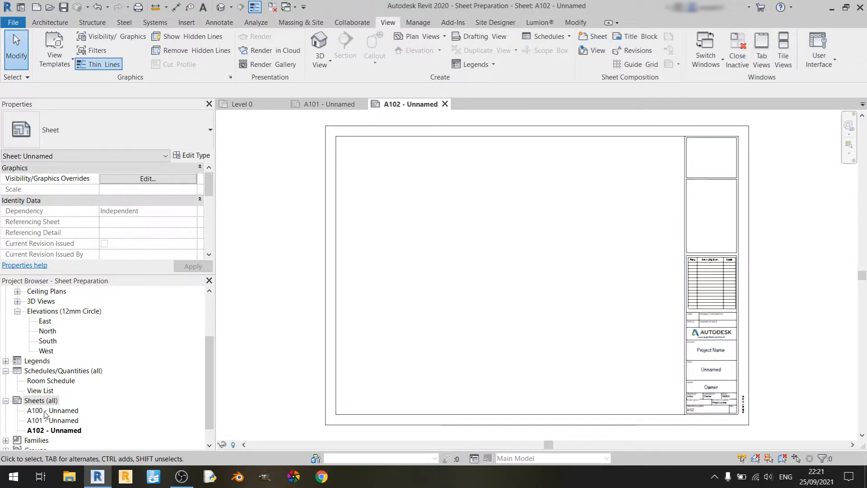
Step: Open sheet A100 and choose the Level 0 floor plan to place on it
{"action": "double_click", "coordinate": [52, 410]}
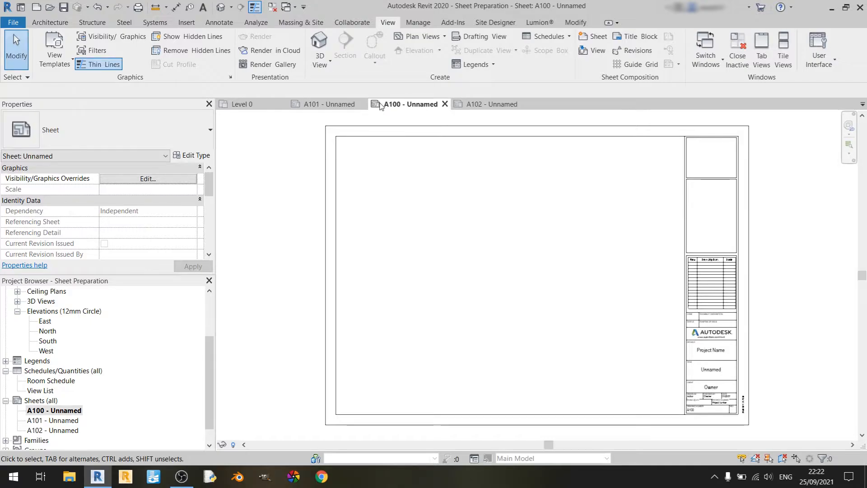
{"action": "left_click", "coordinate": [409, 104]}
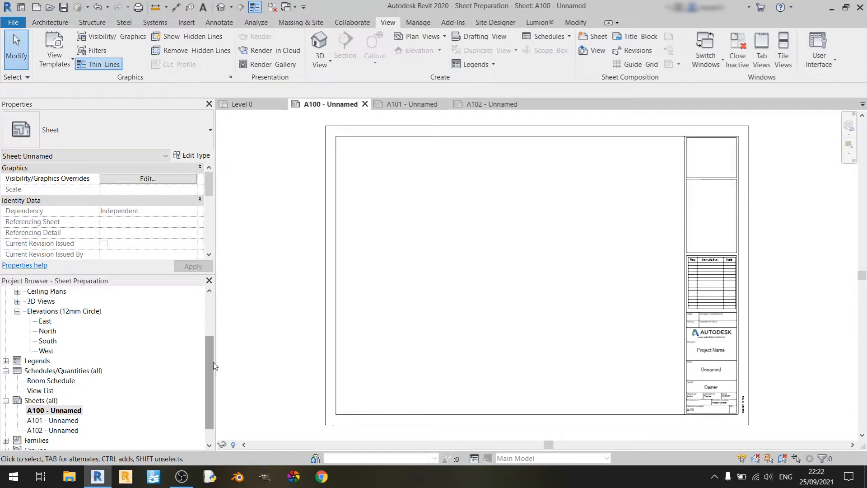
{"action": "scroll", "scroll_direction": "up", "scroll_amount": 3}
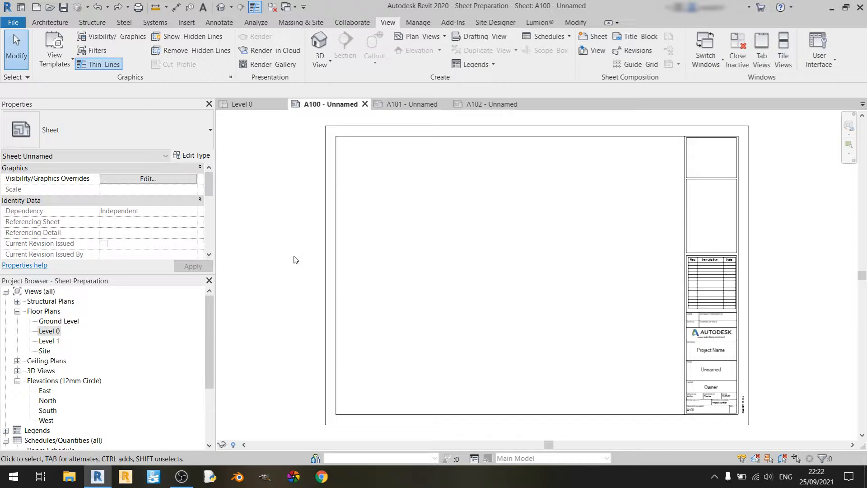
{"action": "mouse_move", "coordinate": [424, 263]}
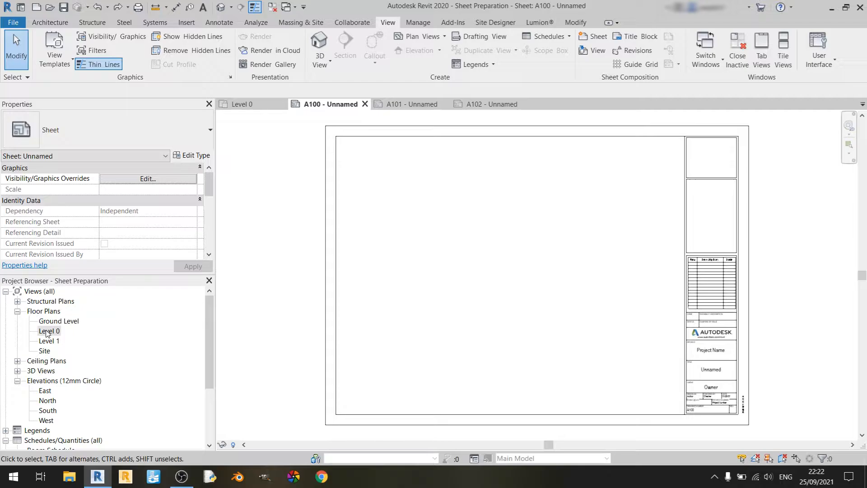
{"action": "left_click", "coordinate": [49, 330]}
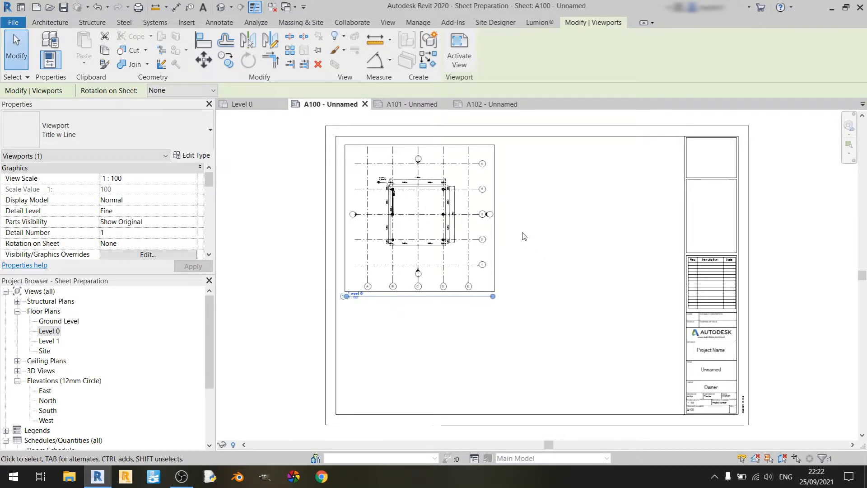
{"action": "mouse_move", "coordinate": [479, 328]}
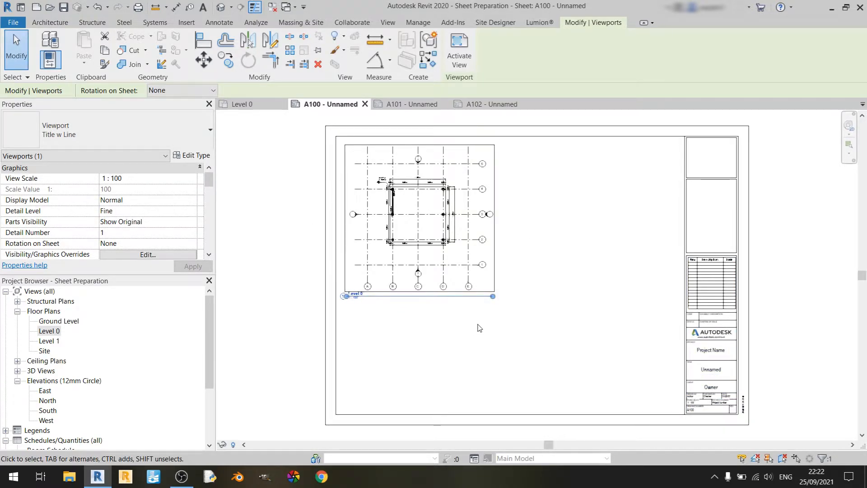
{"action": "mouse_move", "coordinate": [570, 301]}
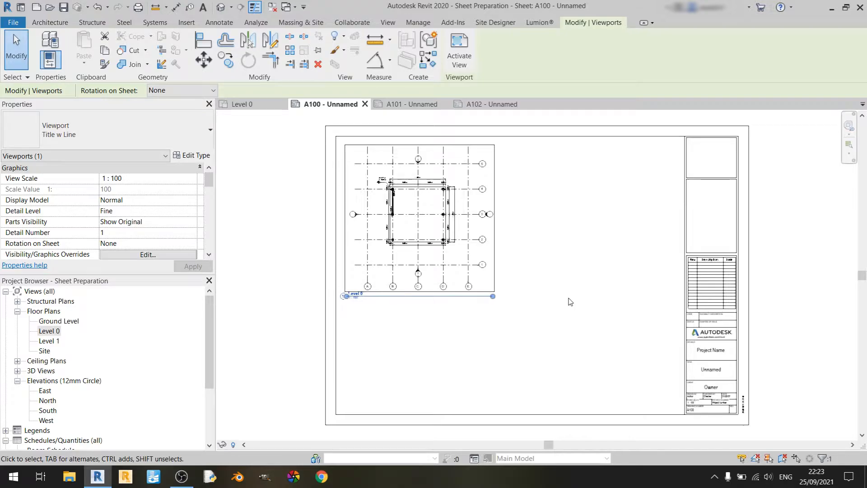
{"action": "mouse_move", "coordinate": [554, 254]}
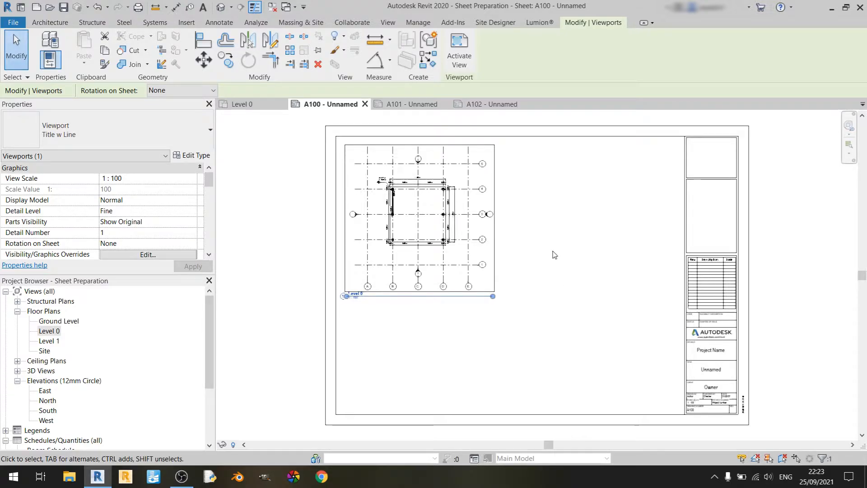
{"action": "left_click", "coordinate": [710, 370]}
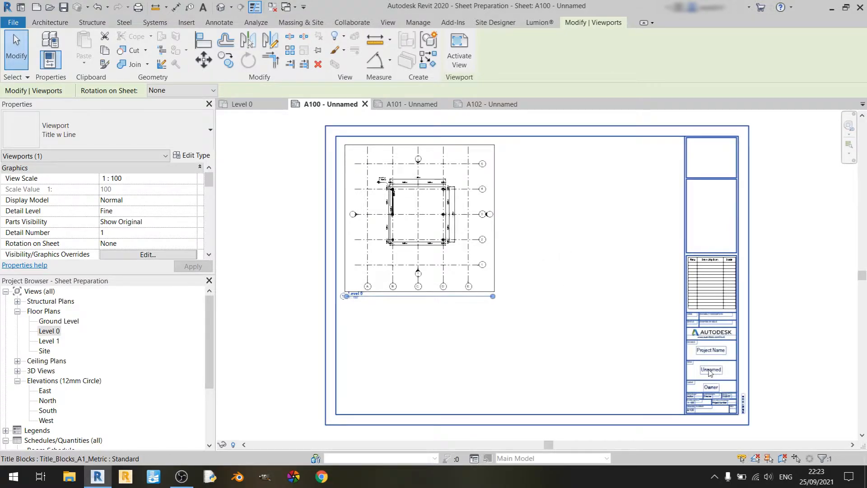
{"action": "left_click", "coordinate": [759, 299]}
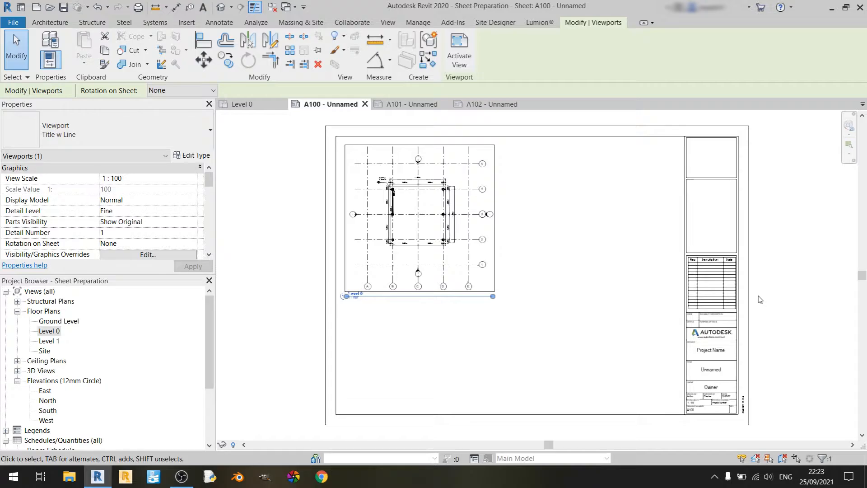
{"action": "mouse_move", "coordinate": [758, 296]}
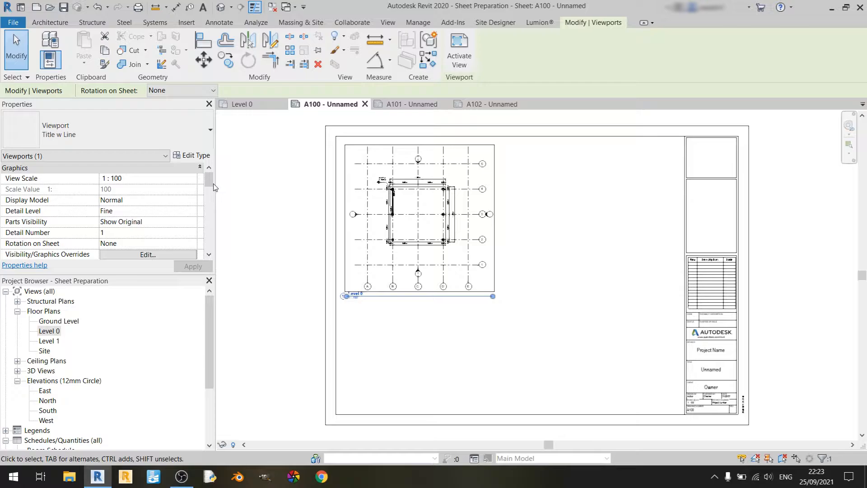
Step: Enable Crop View and Crop Region Visible for Level 0, apply, and activate the viewport
{"action": "scroll", "scroll_direction": "down", "scroll_amount": 3}
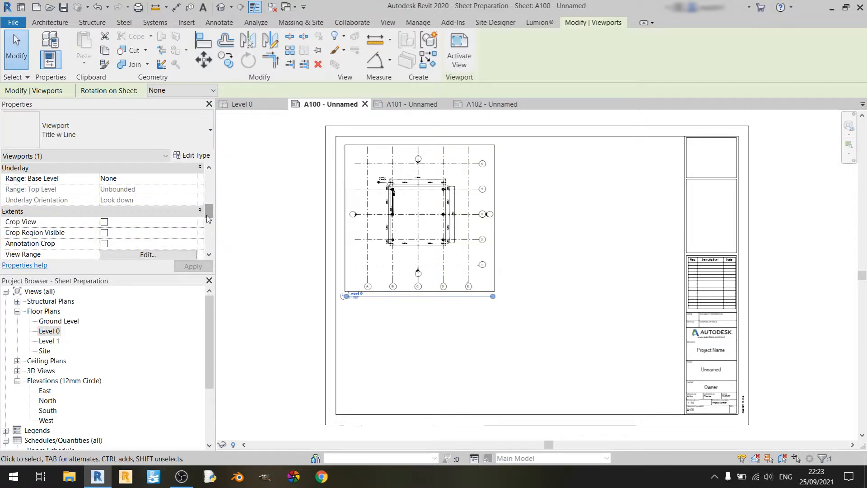
{"action": "left_click", "coordinate": [104, 222]}
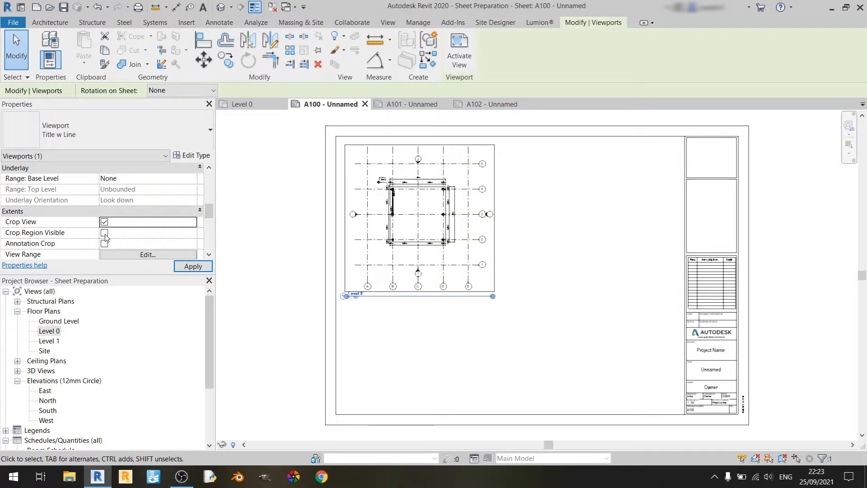
{"action": "left_click", "coordinate": [104, 232]}
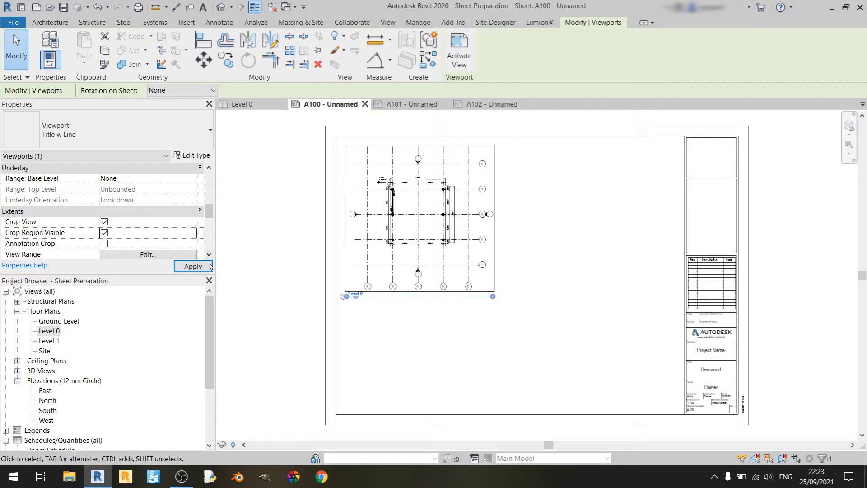
{"action": "left_click", "coordinate": [418, 216]}
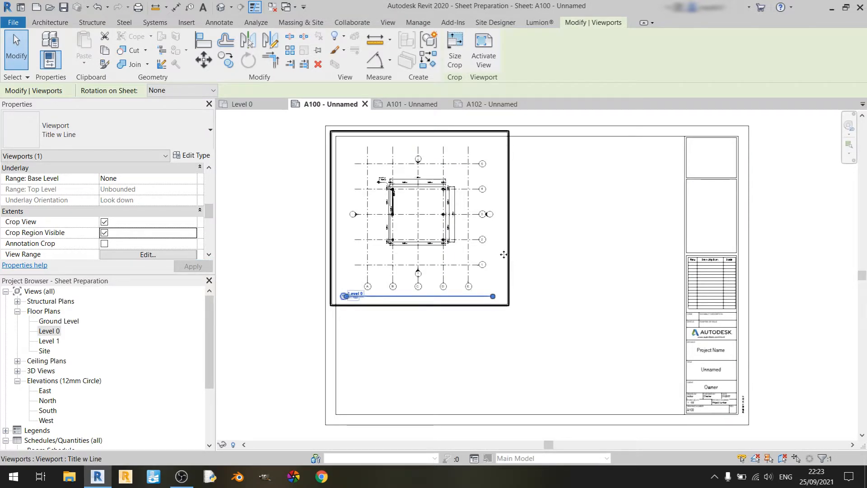
{"action": "left_click", "coordinate": [651, 254]}
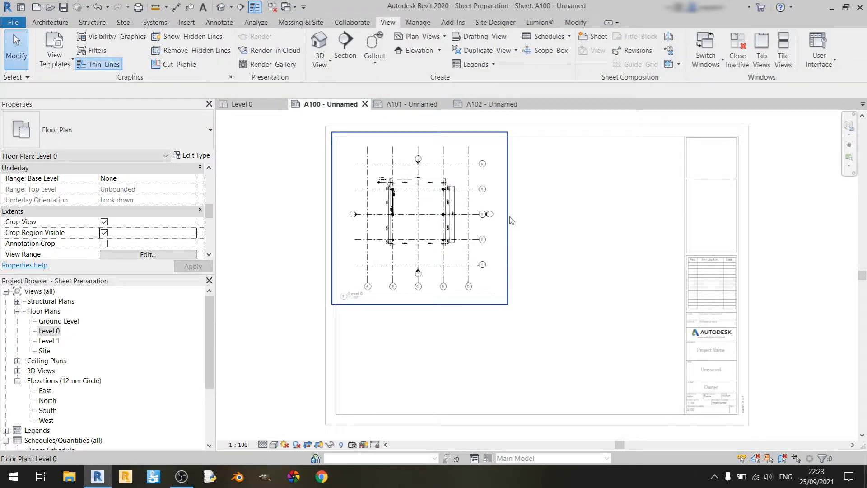
Step: Drag the Level 0 crop region in toward the grids, then deactivate the view
{"action": "left_click", "coordinate": [419, 216]}
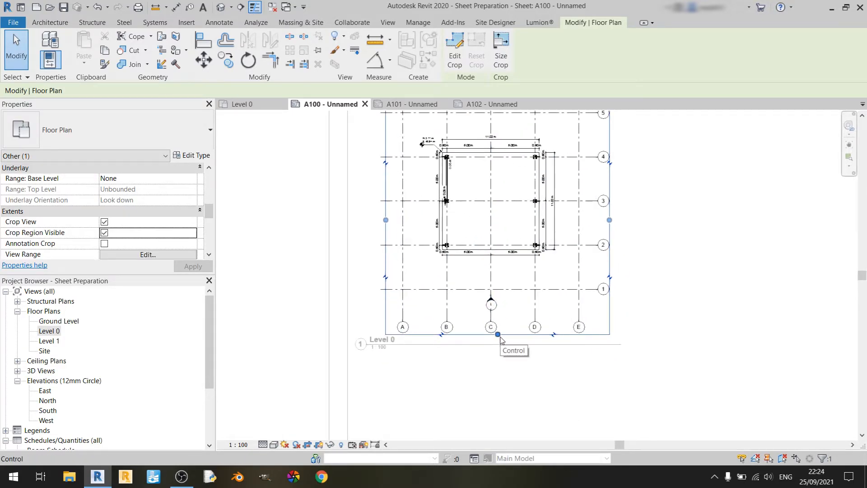
{"action": "left_click", "coordinate": [490, 304]}
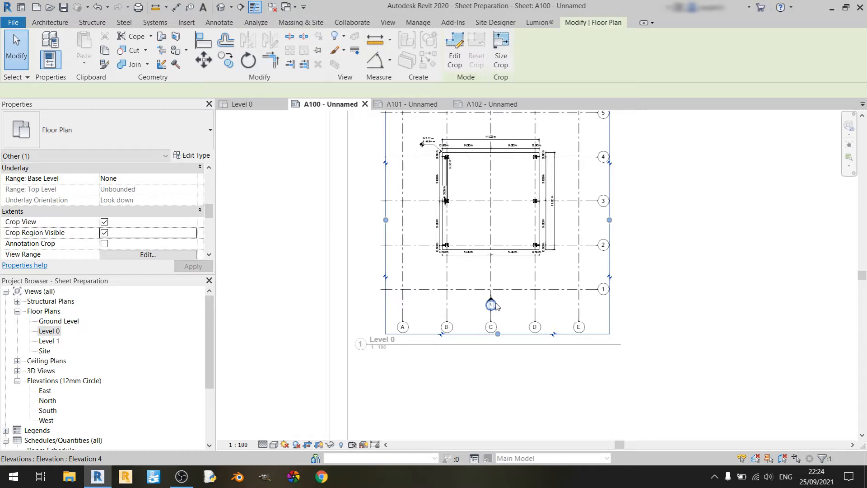
{"action": "right_click", "coordinate": [491, 304]}
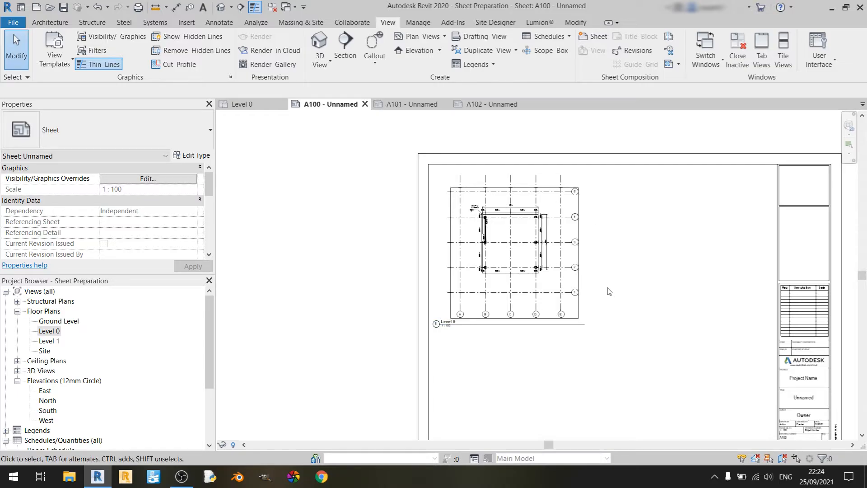
{"action": "mouse_move", "coordinate": [648, 255]}
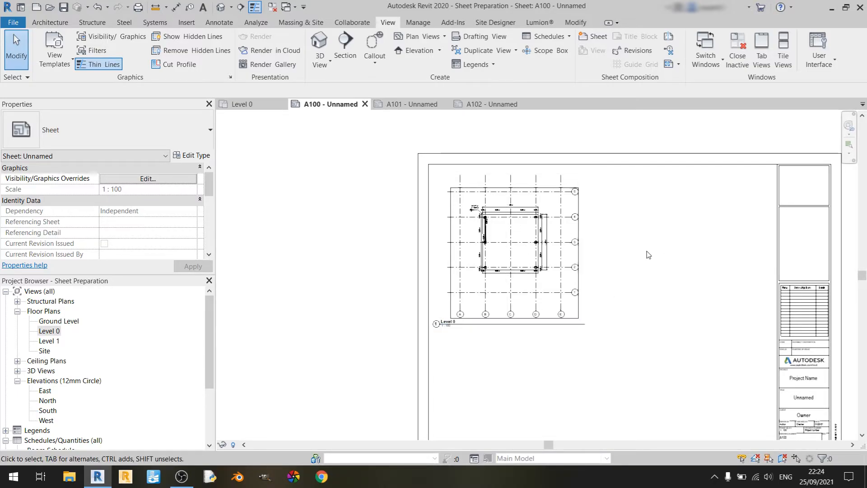
{"action": "mouse_move", "coordinate": [581, 258]}
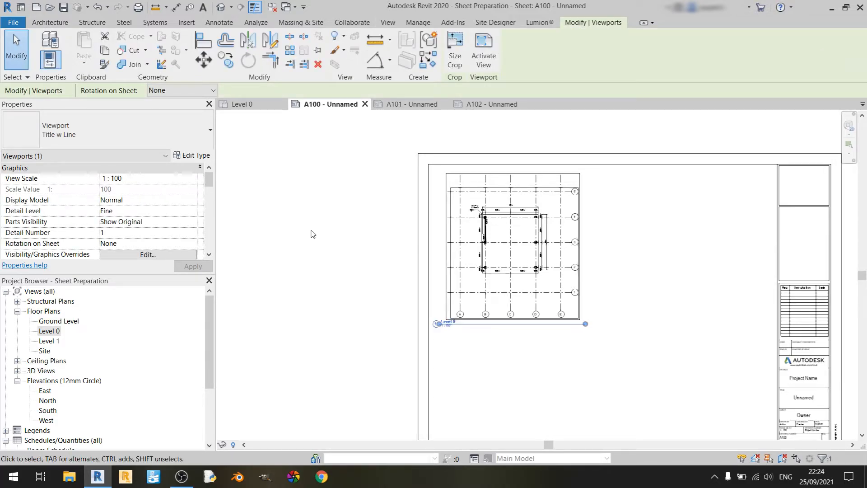
Step: Set the Level 0 viewport's View Scale to 1 : 50 in Properties
{"action": "left_click", "coordinate": [194, 178]}
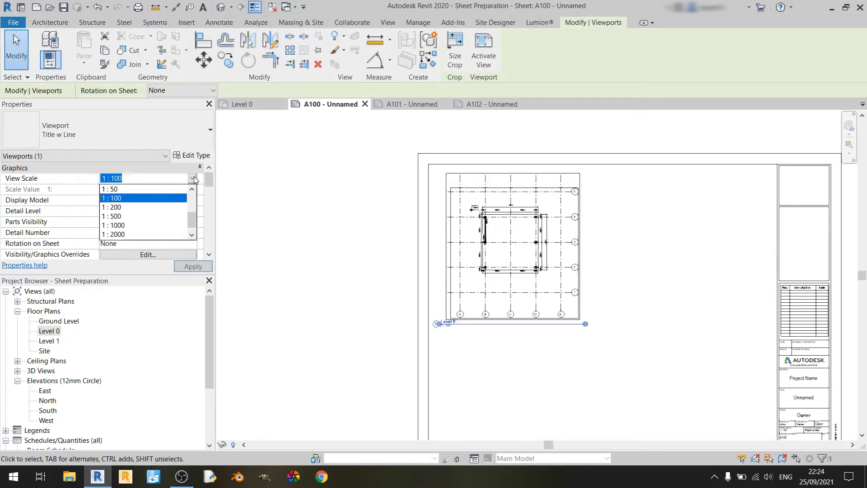
{"action": "left_click", "coordinate": [109, 189]}
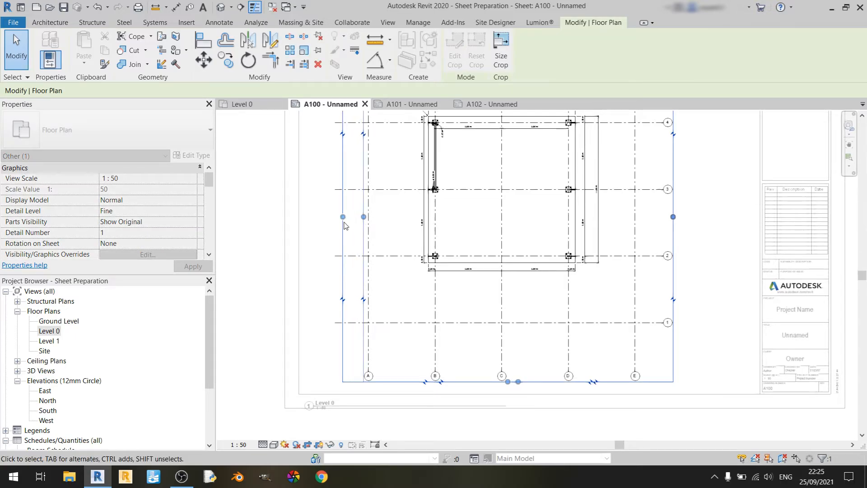
Step: Select the Level 0 viewport title after fitting the crop to the sheet
{"action": "left_click", "coordinate": [325, 402]}
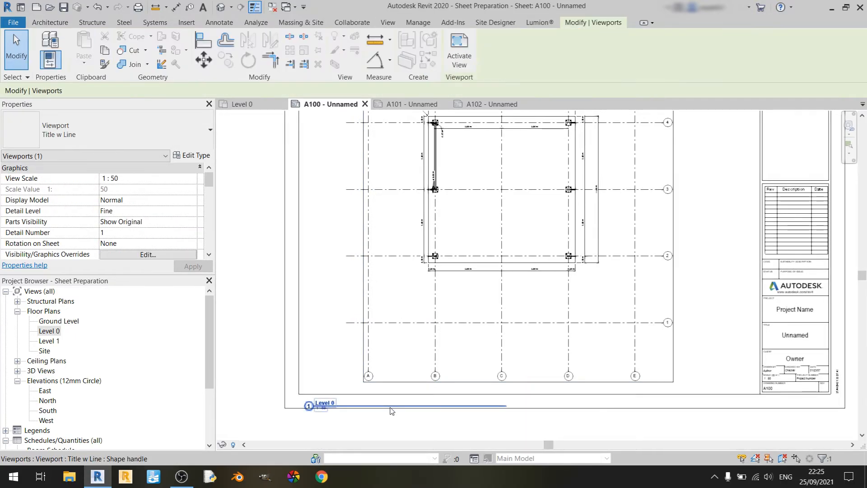
{"action": "mouse_move", "coordinate": [380, 403]}
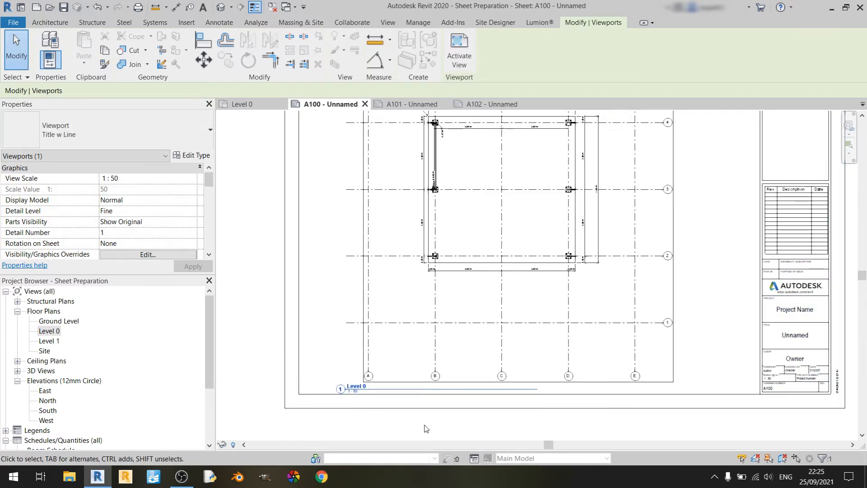
Step: Select the Level 0 view title to drag it under the plan
{"action": "left_click", "coordinate": [539, 390]}
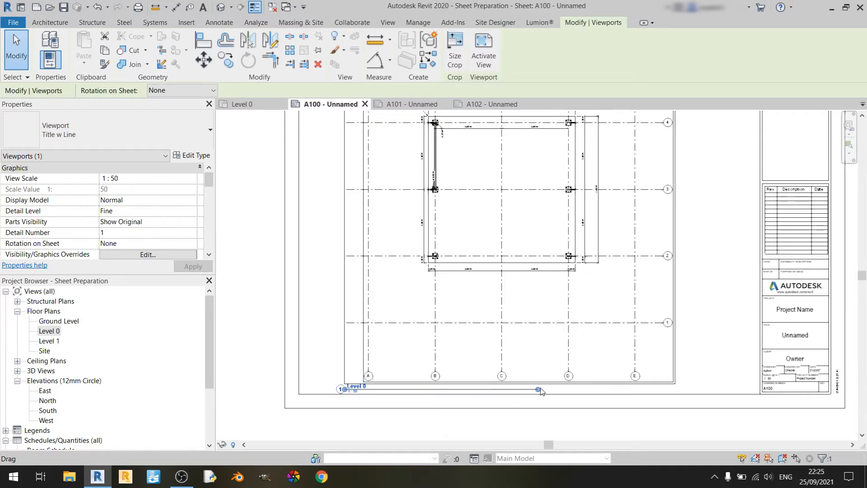
{"action": "mouse_move", "coordinate": [543, 396]}
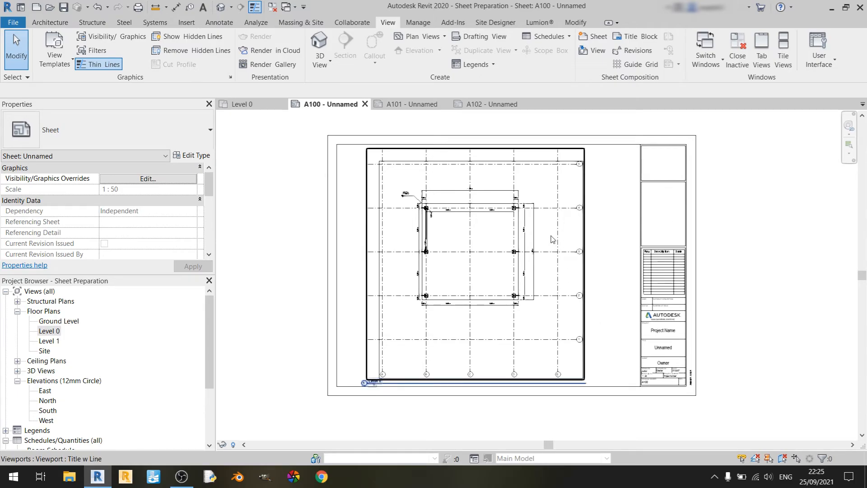
{"action": "left_click", "coordinate": [313, 310]}
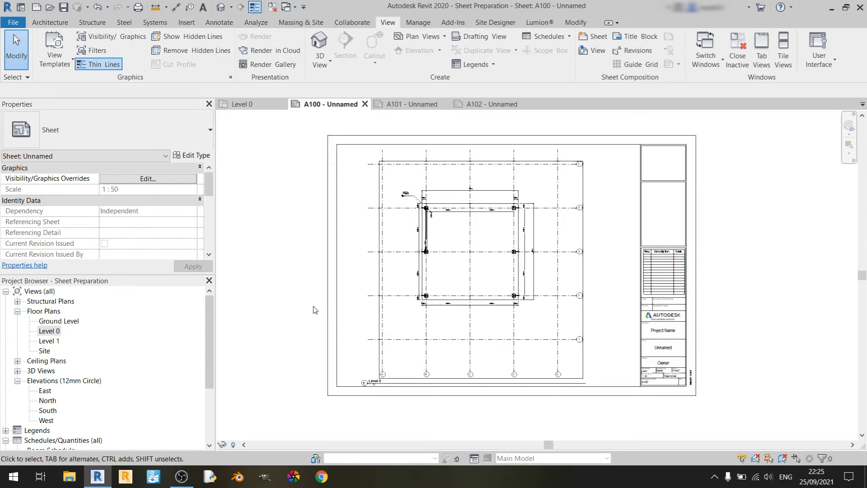
{"action": "mouse_move", "coordinate": [308, 199]}
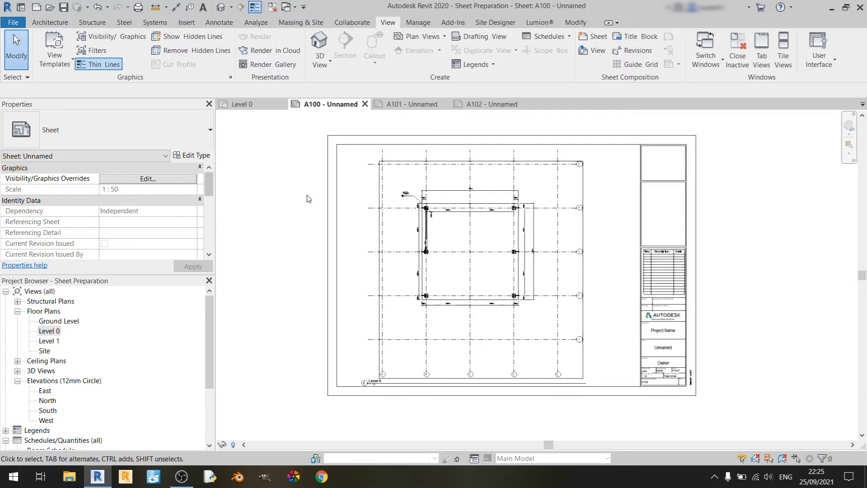